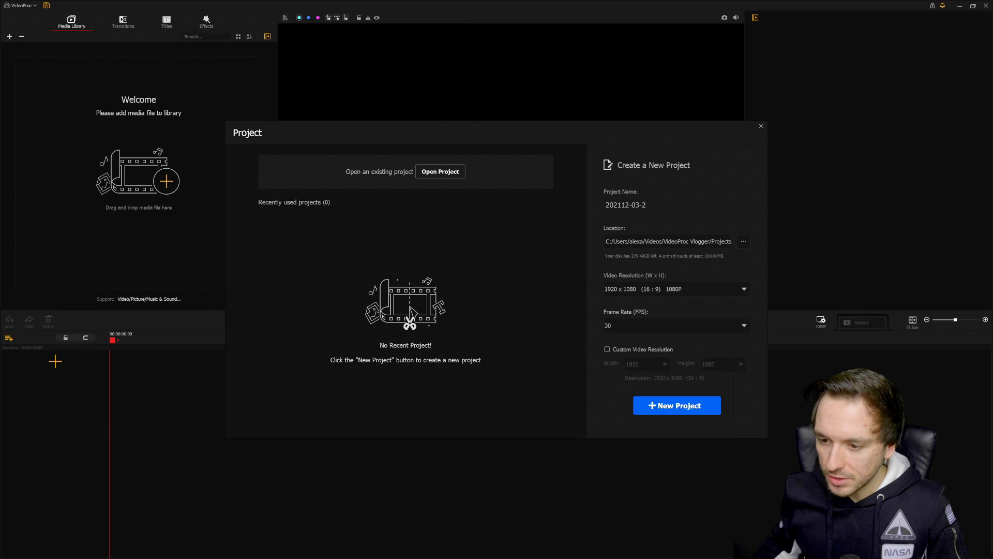
pyautogui.moveTo(636, 217)
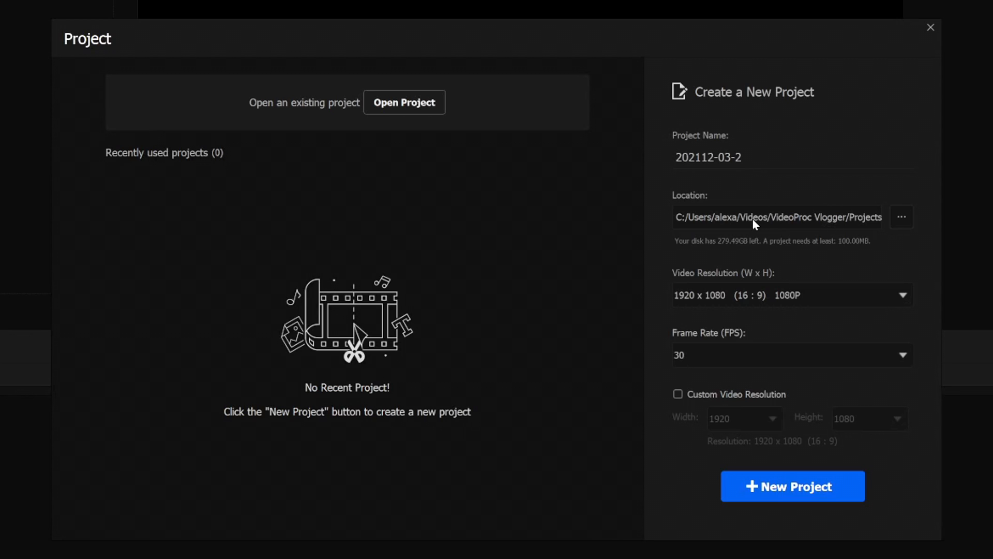
pyautogui.moveTo(812, 224)
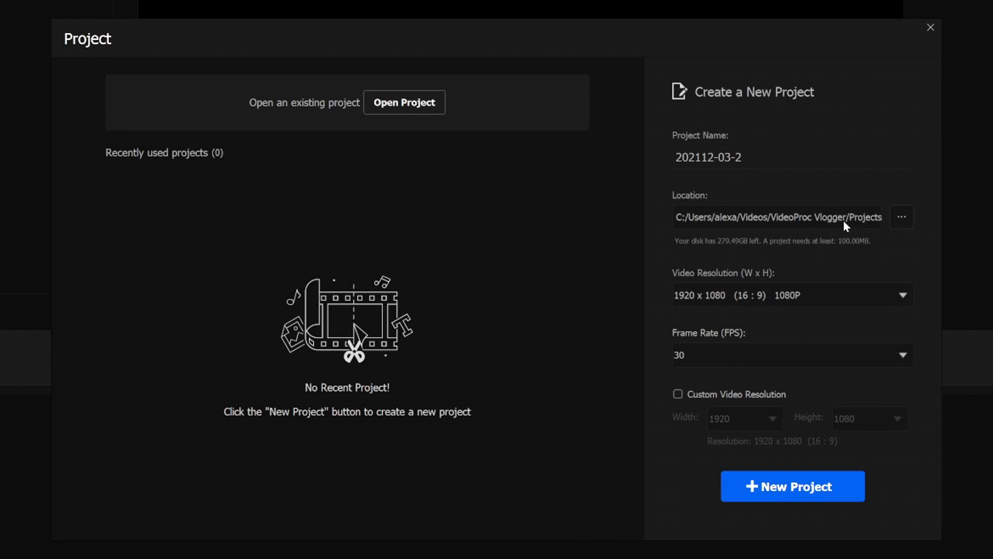
pyautogui.moveTo(709, 302)
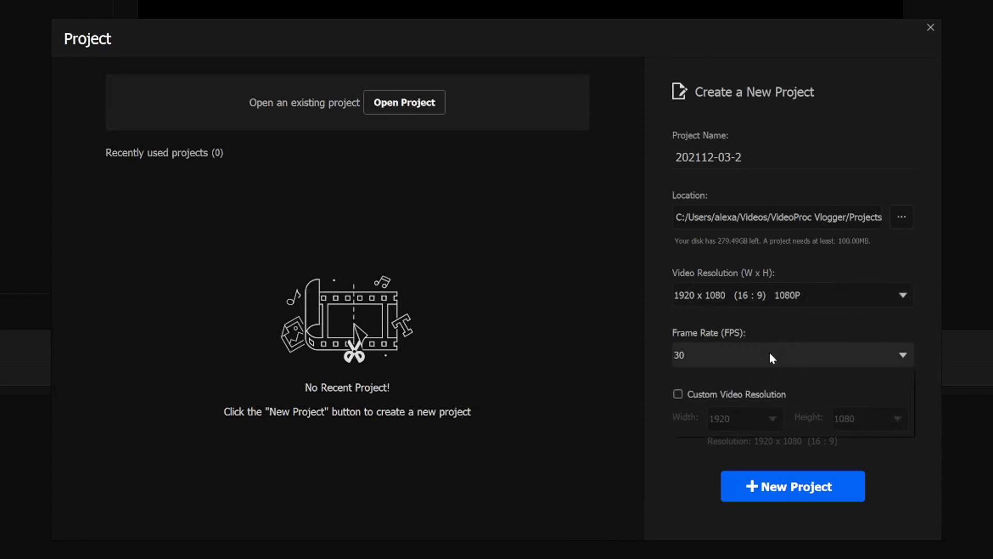
# Create project 202112-03-2 at 1920x1080 and 30 fps after checking the frame rate choices.
pyautogui.click(792, 354)
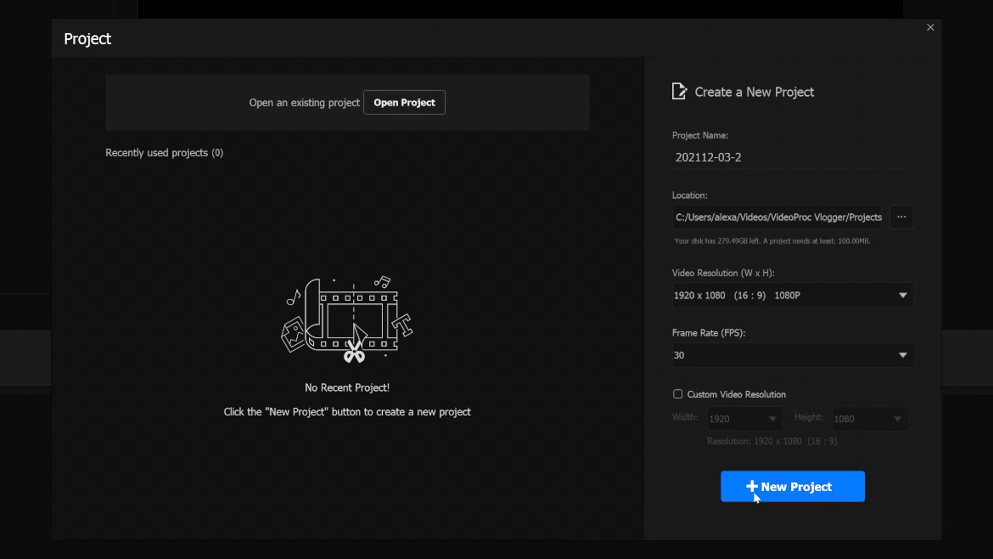
pyautogui.click(792, 485)
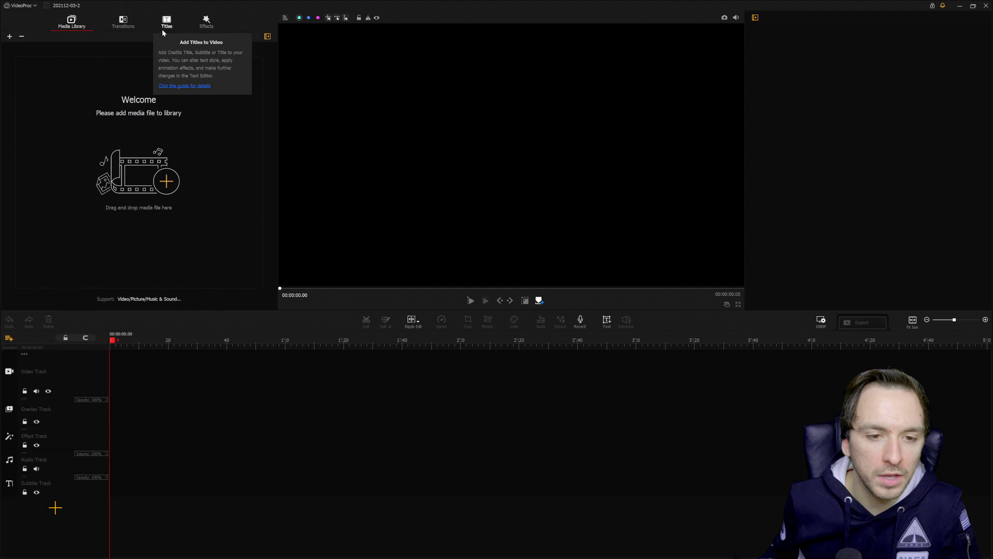
# Browse the Titles presets, then return to the Media Library for importing the meeting video.
pyautogui.click(166, 20)
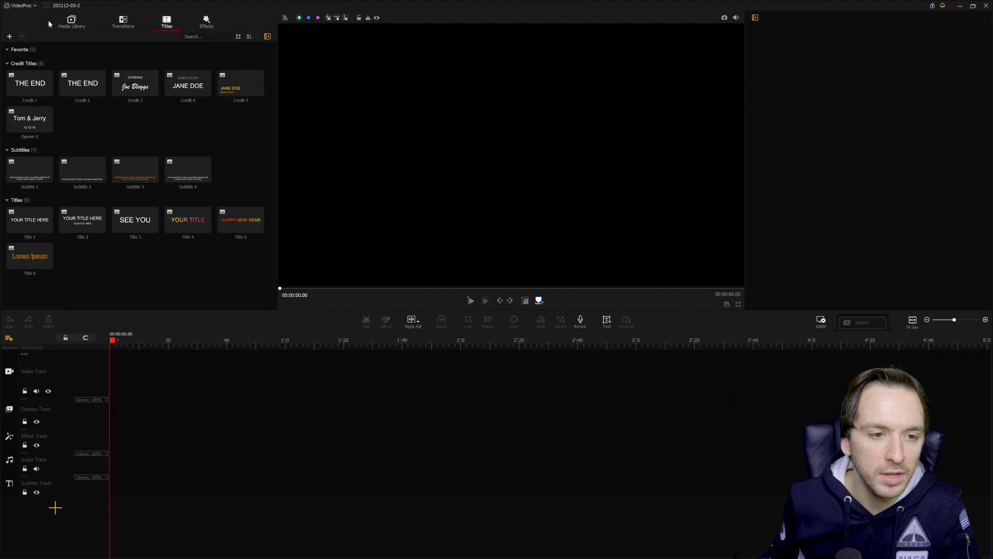
pyautogui.click(71, 20)
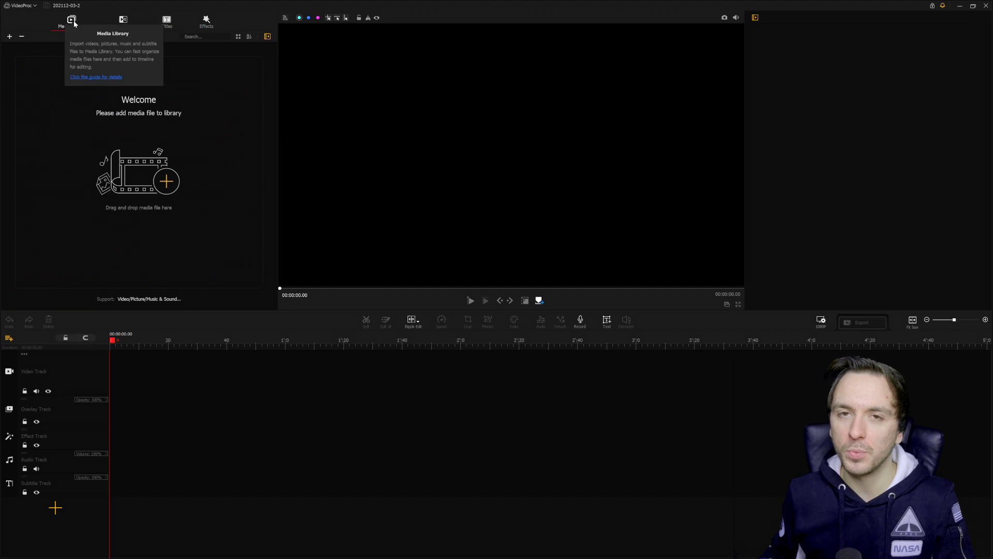
pyautogui.moveTo(269, 482)
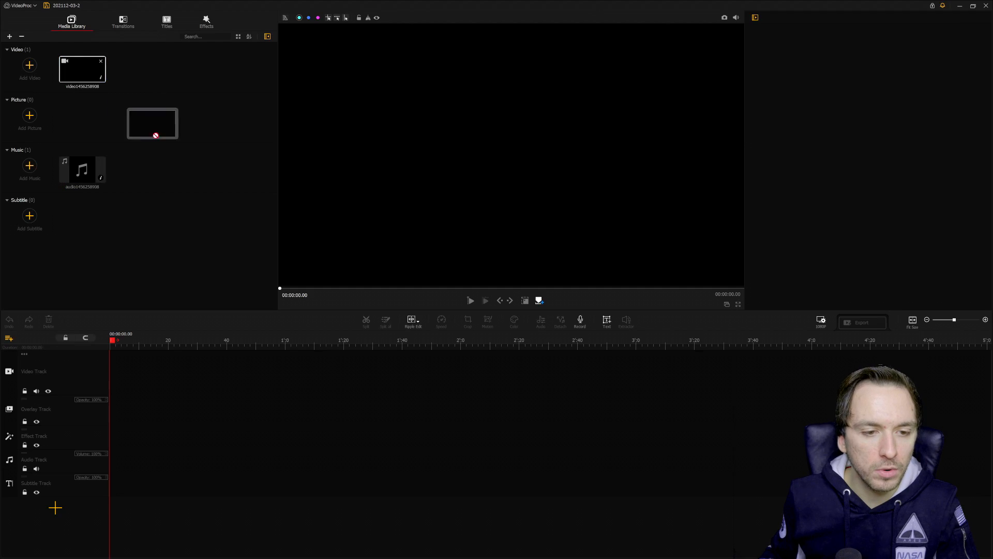
pyautogui.moveTo(152, 123); pyautogui.dragTo(146, 370)
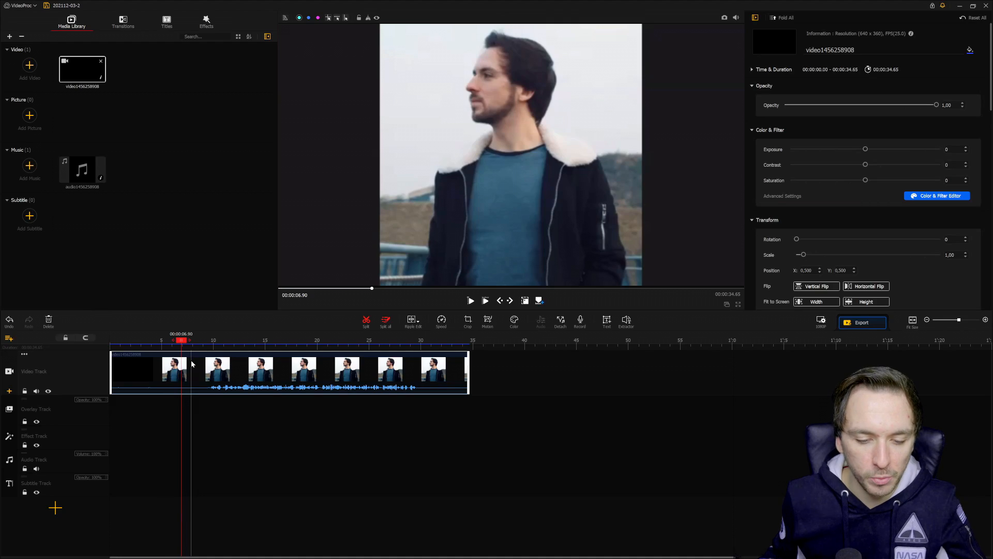
pyautogui.moveTo(198, 366)
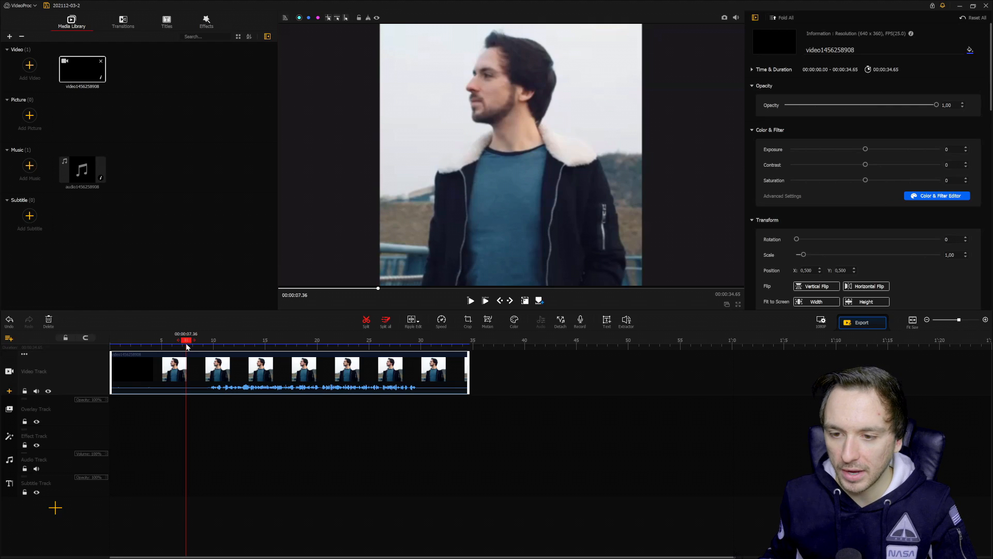
pyautogui.click(471, 300)
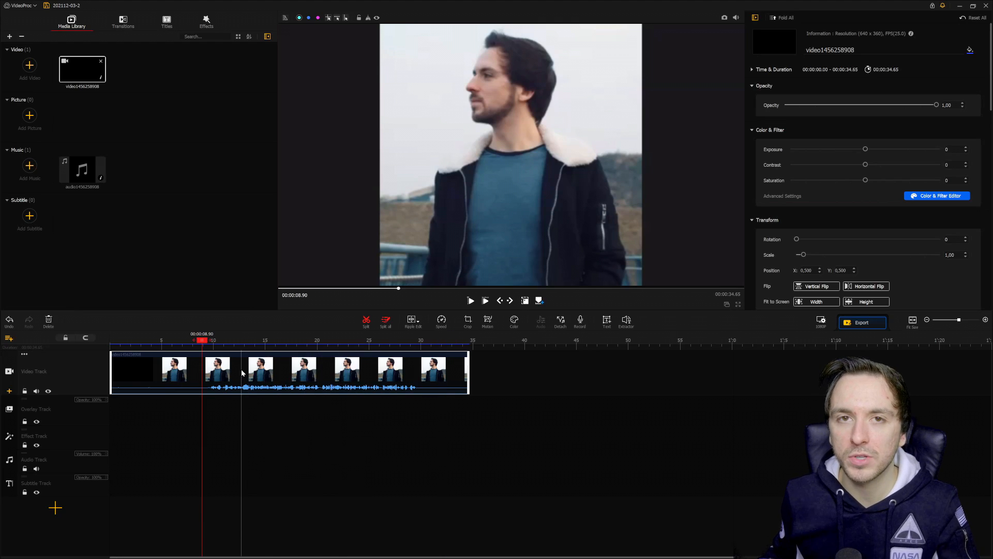
pyautogui.click(218, 340)
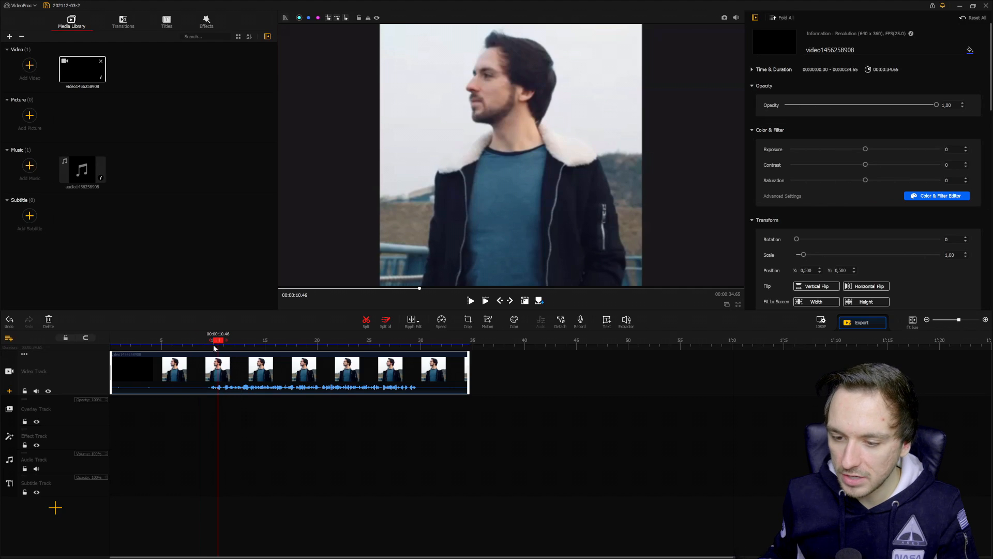
pyautogui.moveTo(219, 341); pyautogui.dragTo(193, 341)
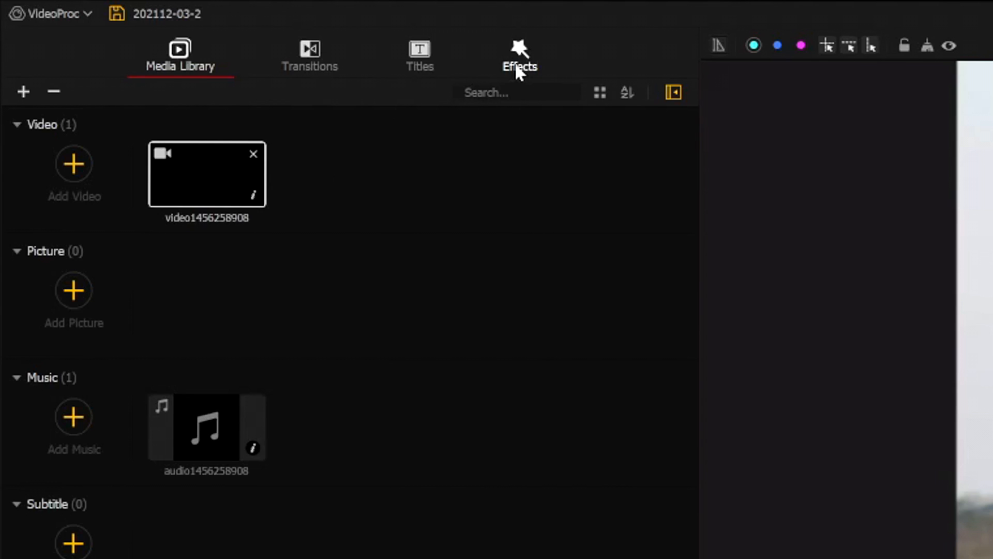
# Add the Contrasty filter to the effect track from 0:00, stretched past the clip's end.
pyautogui.click(519, 56)
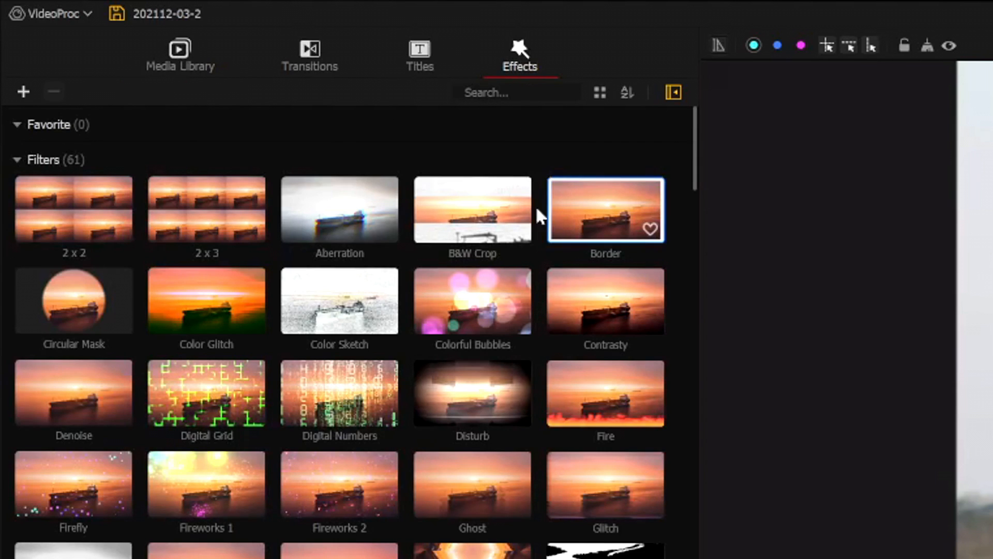
pyautogui.scroll(-3)
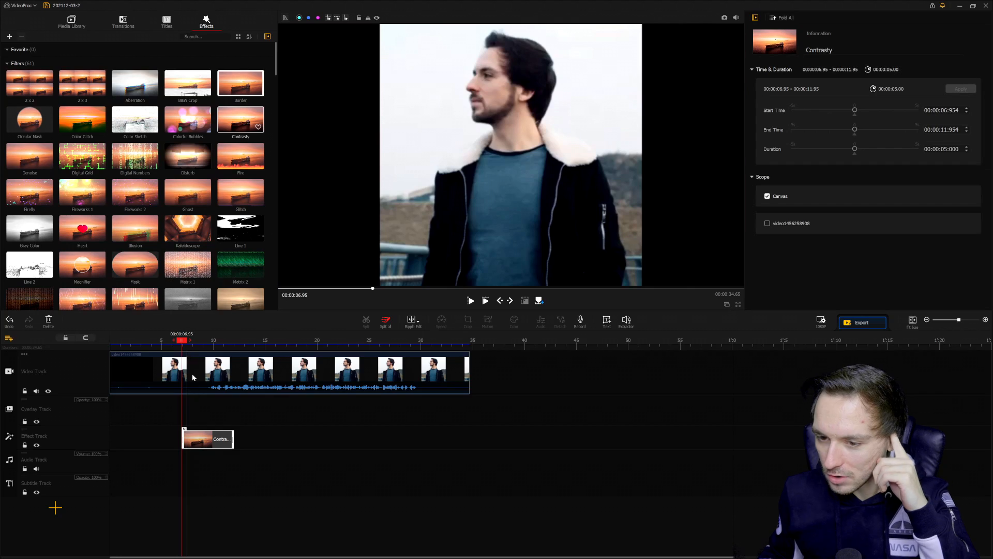
pyautogui.moveTo(207, 438); pyautogui.dragTo(228, 438)
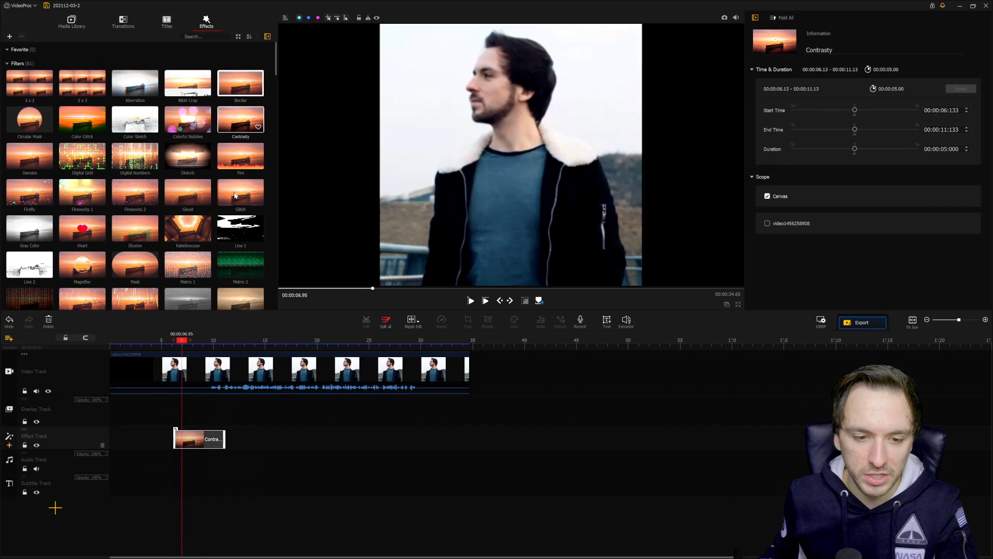
pyautogui.moveTo(245, 345)
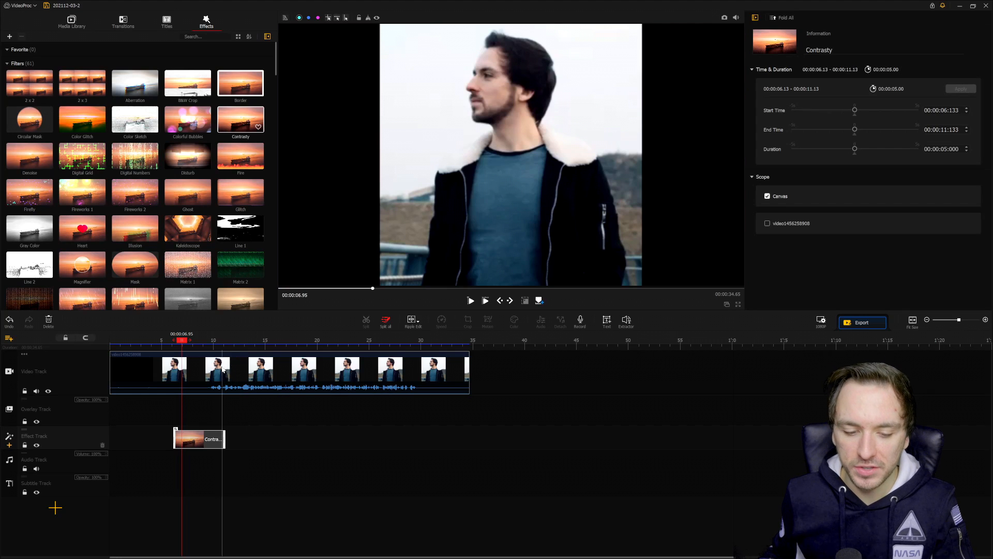
pyautogui.moveTo(200, 439); pyautogui.dragTo(135, 438)
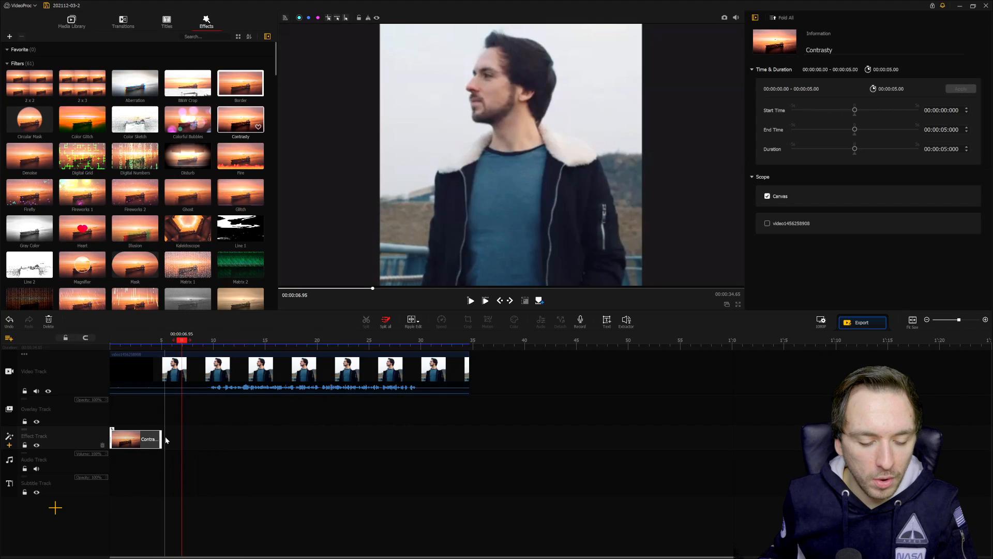
pyautogui.moveTo(161, 439); pyautogui.dragTo(466, 439)
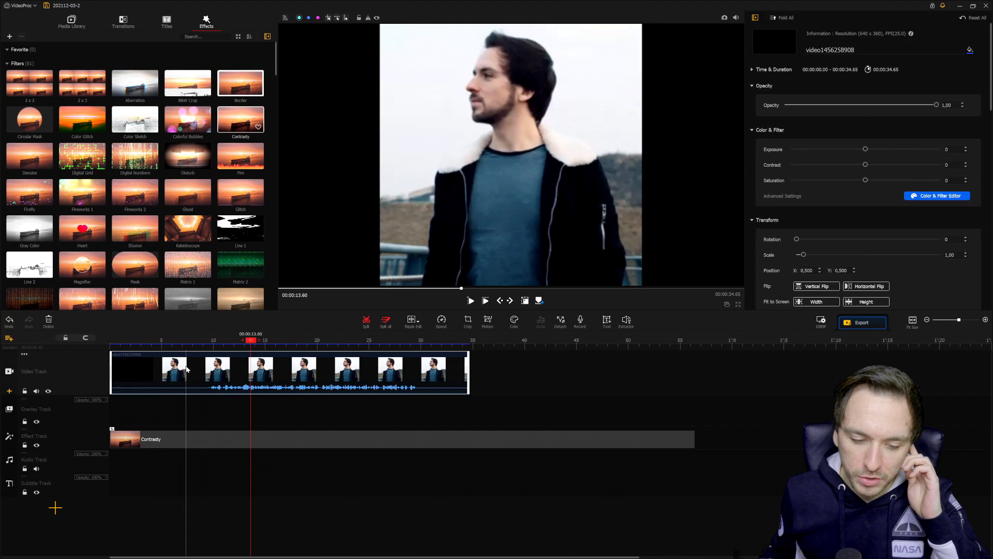
# Trim away the clip's blank opening seconds around 7.36 s and select it to show its properties.
pyautogui.click(186, 340)
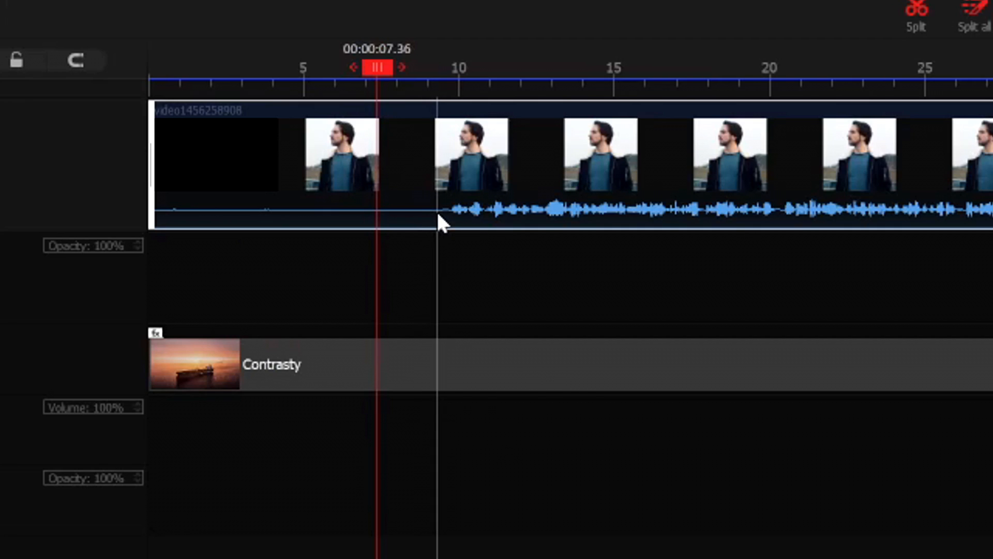
pyautogui.rightClick(442, 222)
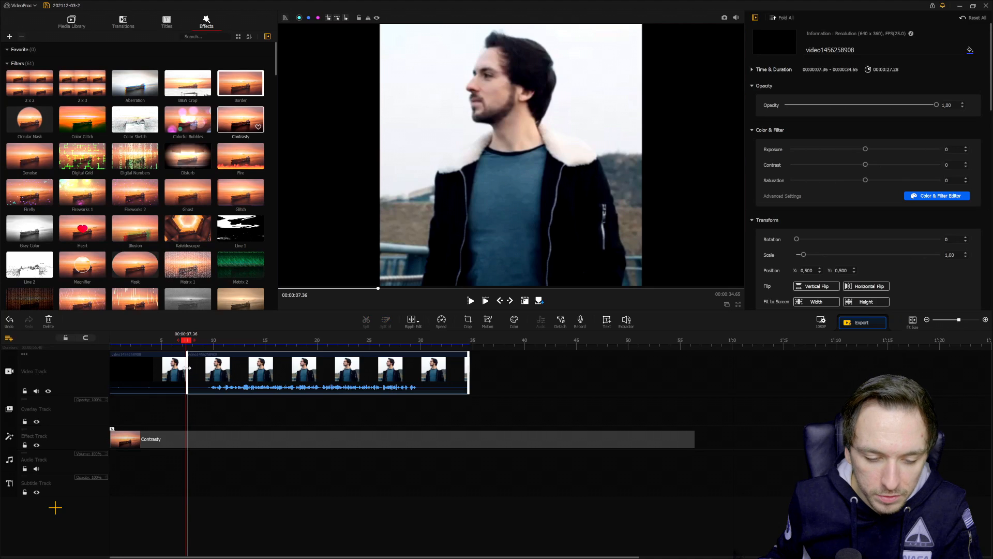
pyautogui.moveTo(468, 373); pyautogui.dragTo(447, 372)
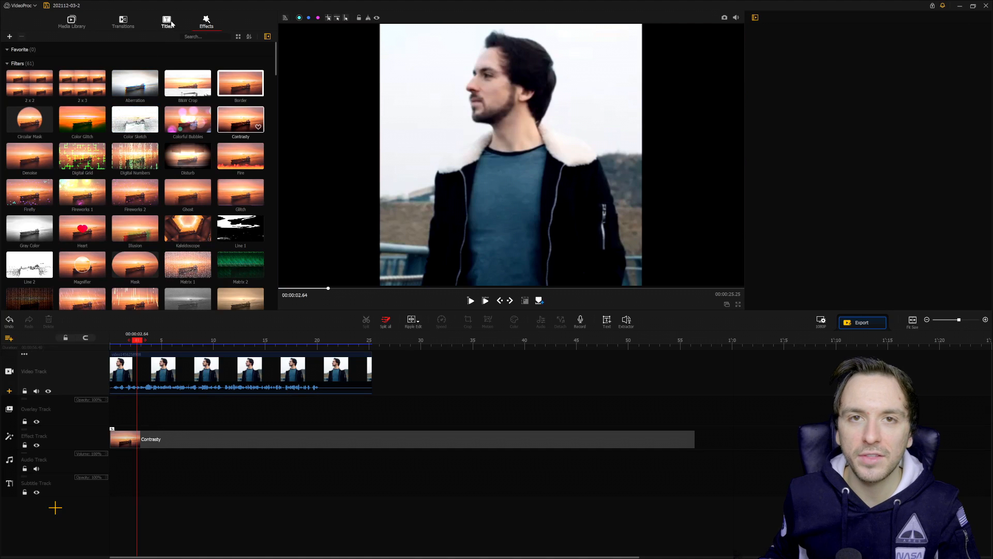
pyautogui.moveTo(166, 20)
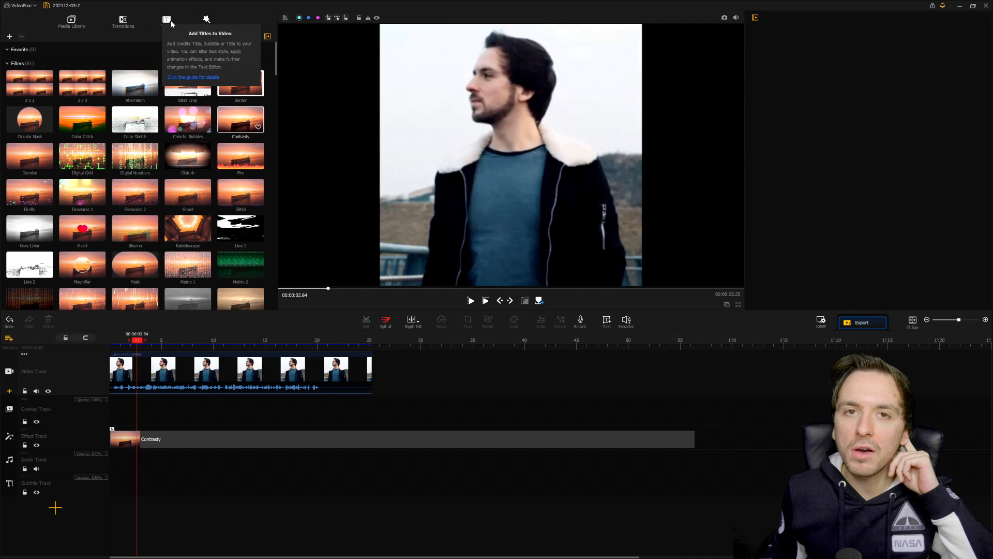
pyautogui.click(206, 21)
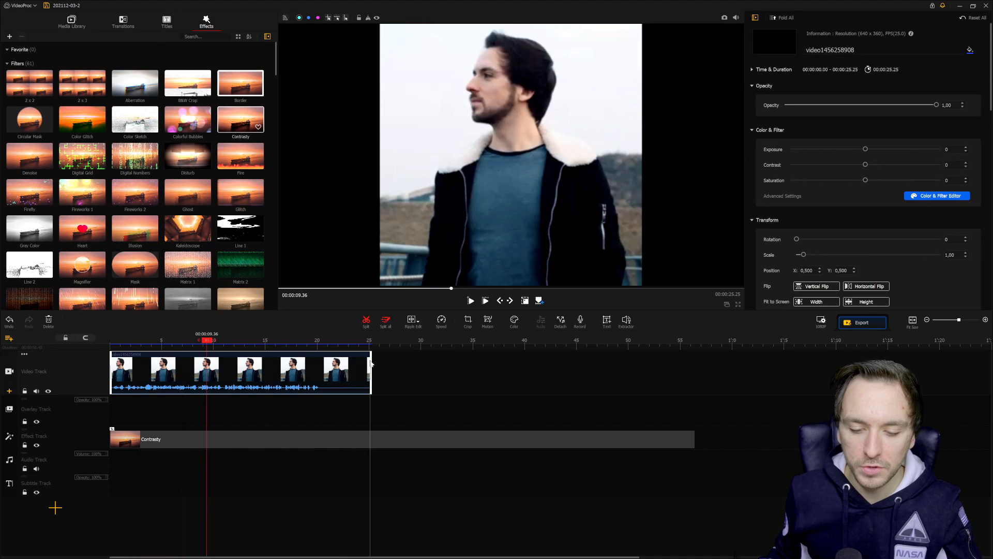
# Split the clip at 13.43 seconds and browse Transitions for the Pinwheel to place between the parts.
pyautogui.rightClick(247, 374)
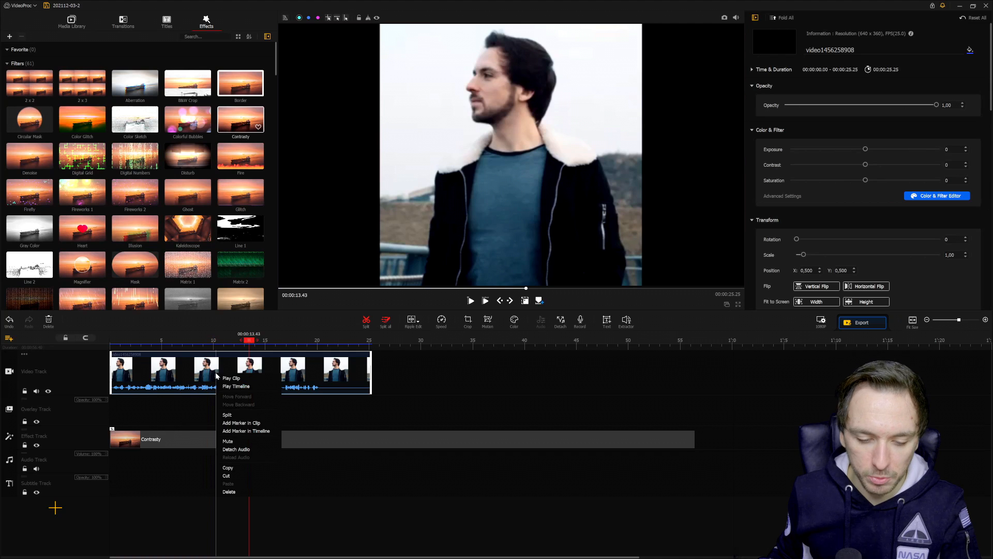
pyautogui.click(227, 414)
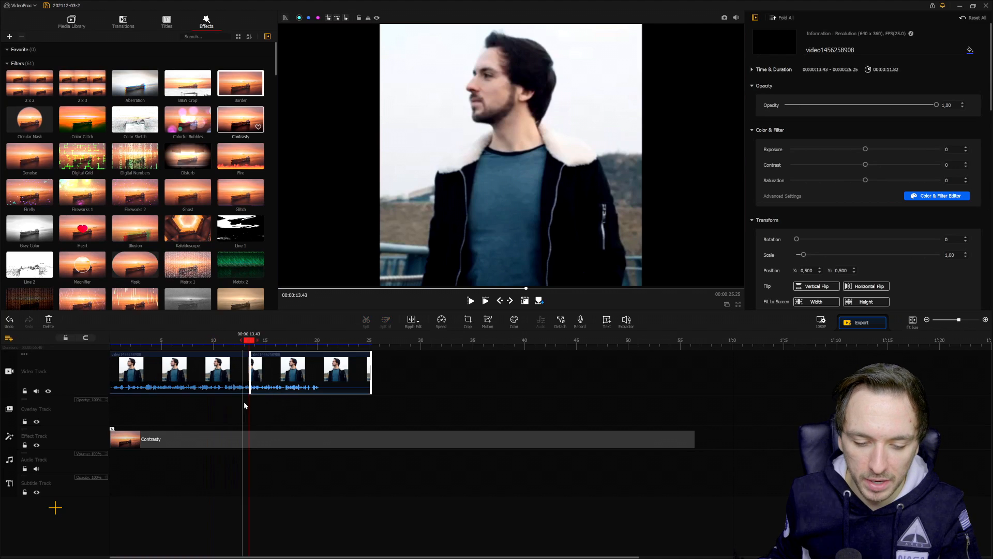
pyautogui.click(122, 21)
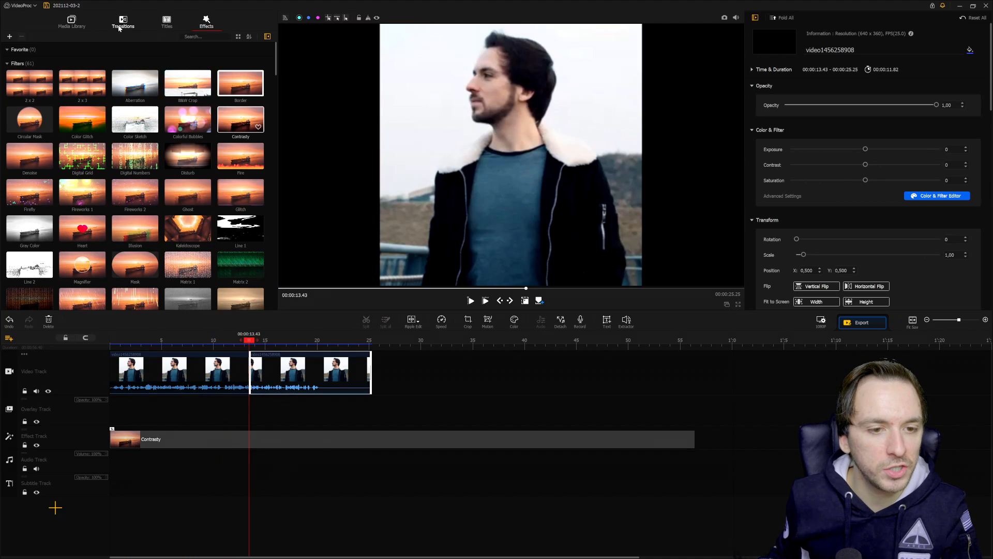
pyautogui.click(123, 21)
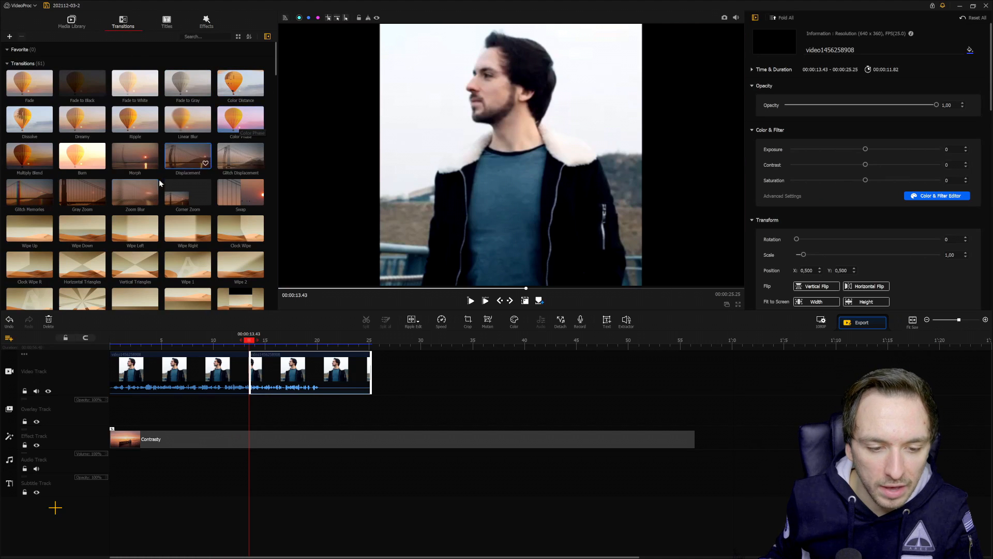
pyautogui.scroll(-3)
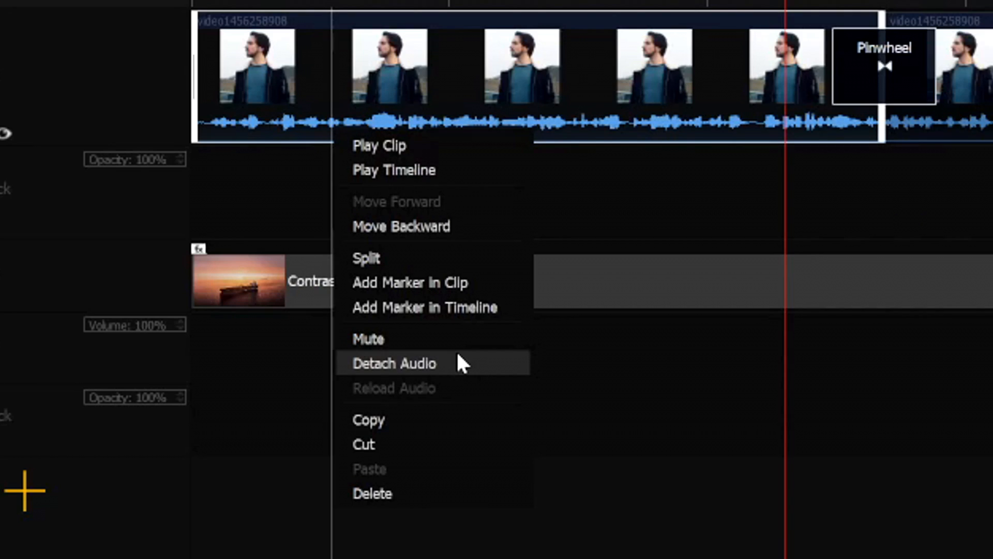
# Detach the audio onto its own track and open its first part in the Audio Editor.
pyautogui.click(393, 363)
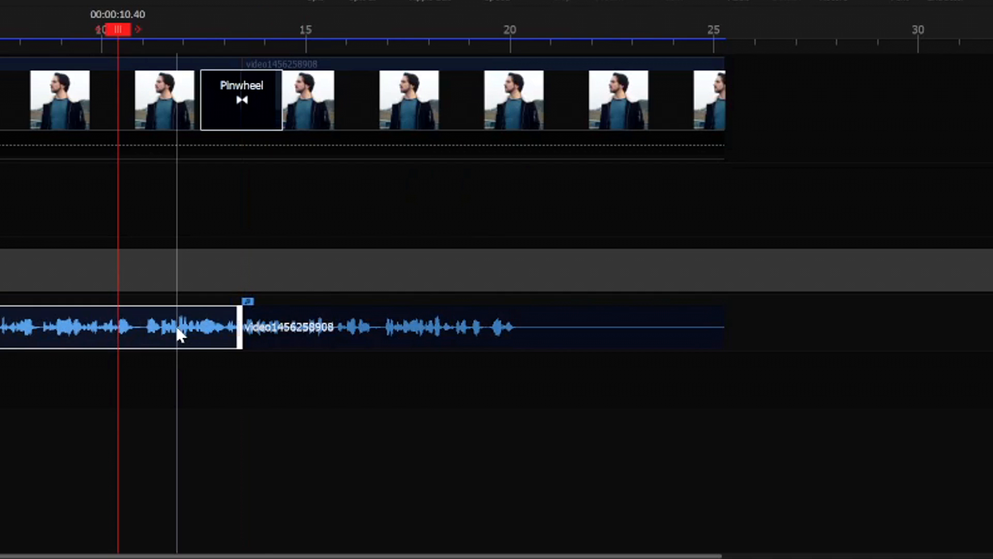
pyautogui.rightClick(180, 335)
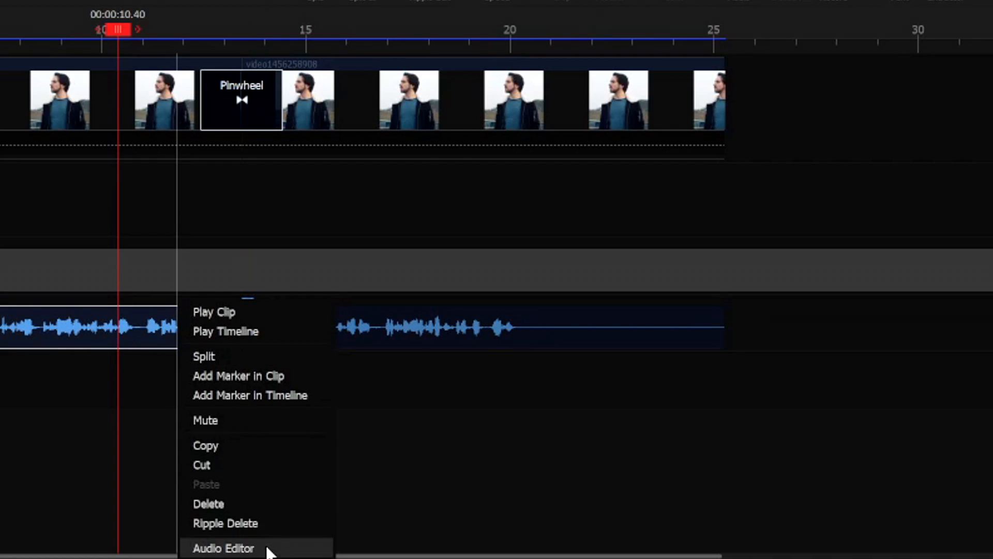
pyautogui.click(223, 548)
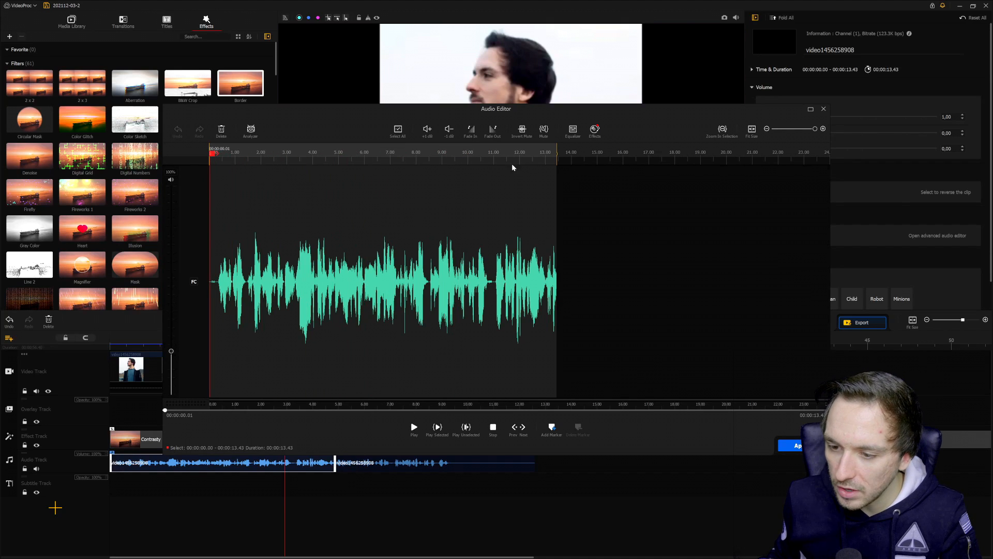
# Raise the equalizer's lowest and highest bands for the first audio part and apply the edit.
pyautogui.click(573, 131)
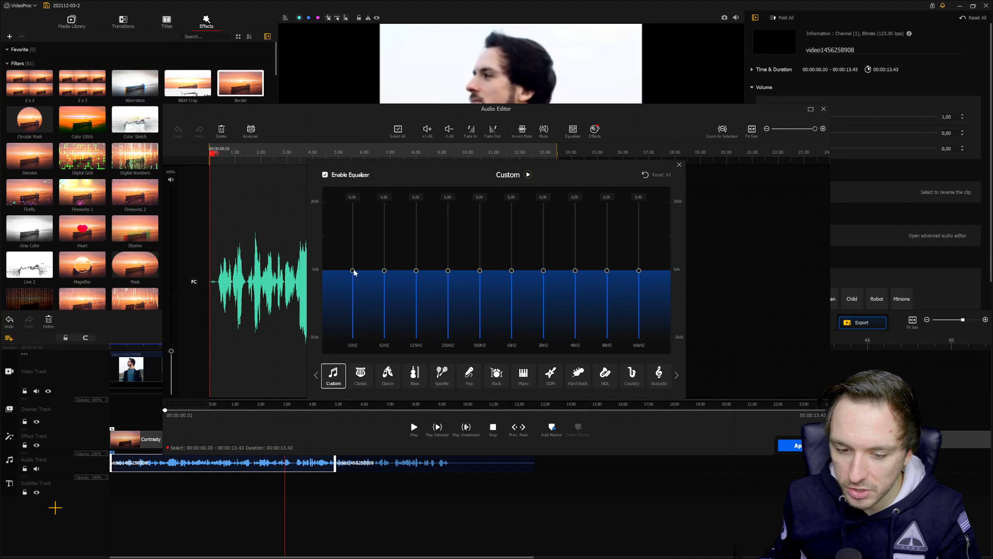
pyautogui.moveTo(352, 271); pyautogui.dragTo(353, 231)
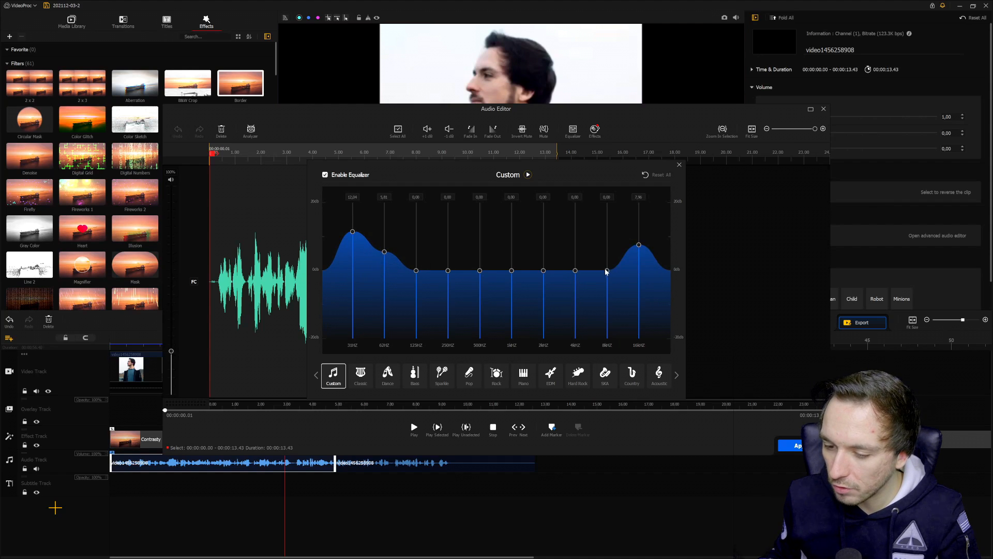
pyautogui.moveTo(606, 270); pyautogui.dragTo(606, 255)
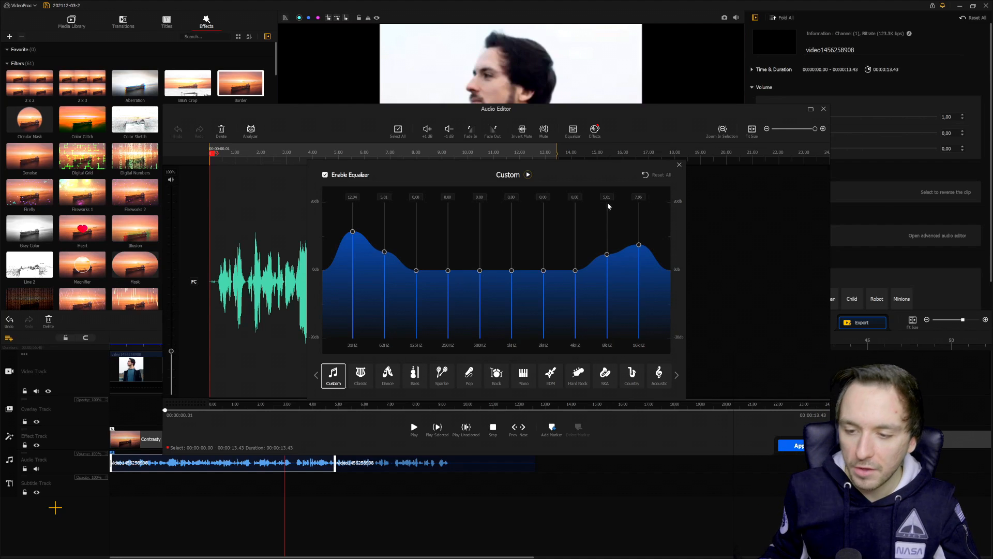
pyautogui.click(678, 165)
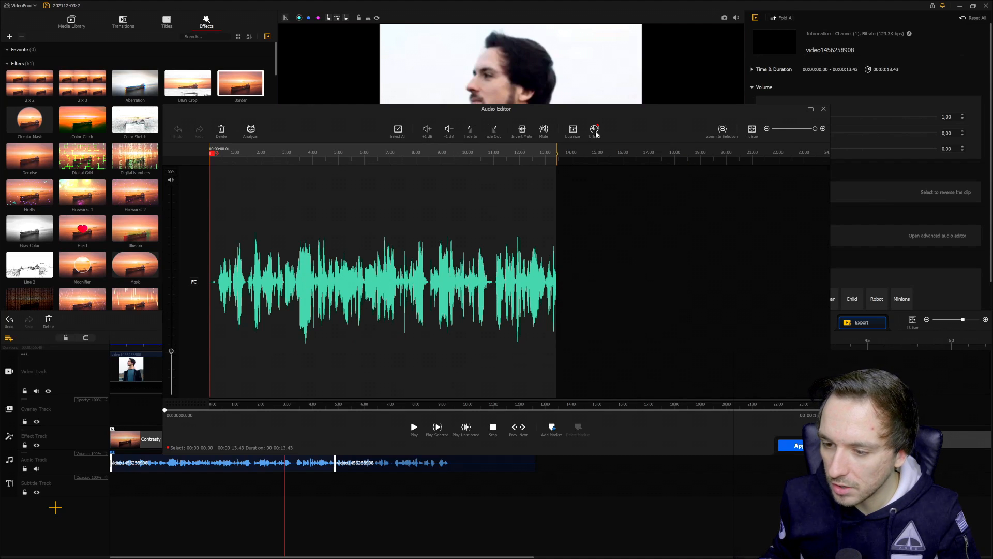
pyautogui.click(595, 129)
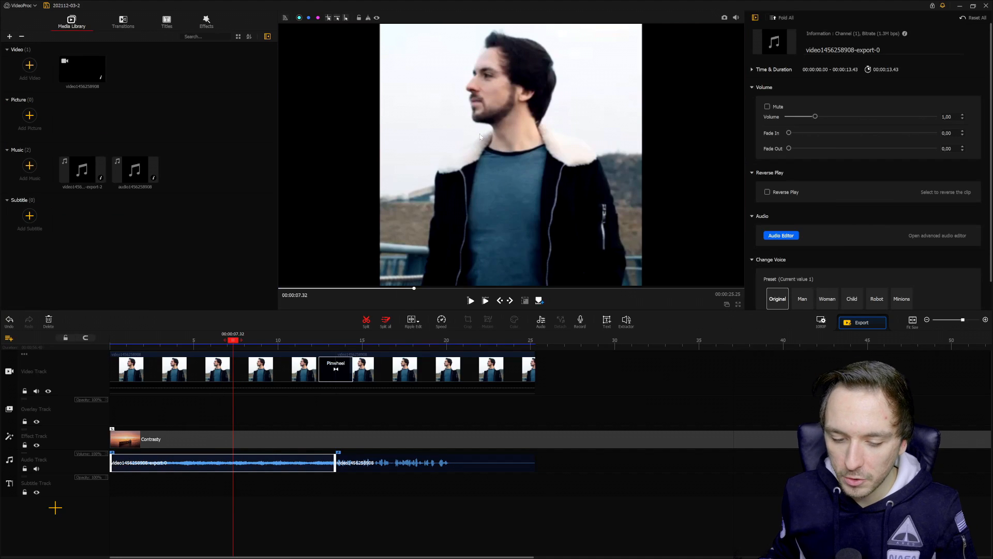
pyautogui.moveTo(450, 211)
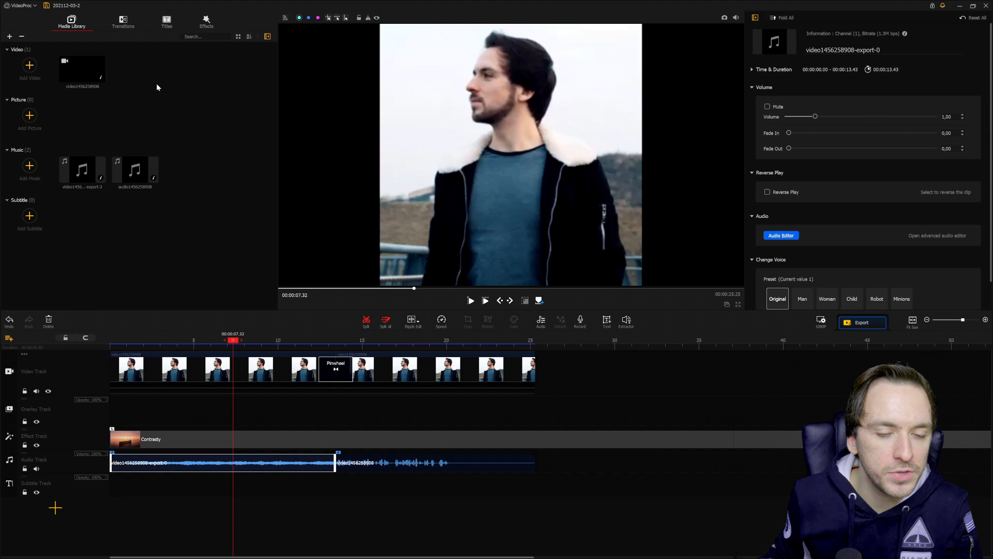
# Show the Titles collection of credit, subtitle and title presets.
pyautogui.click(166, 21)
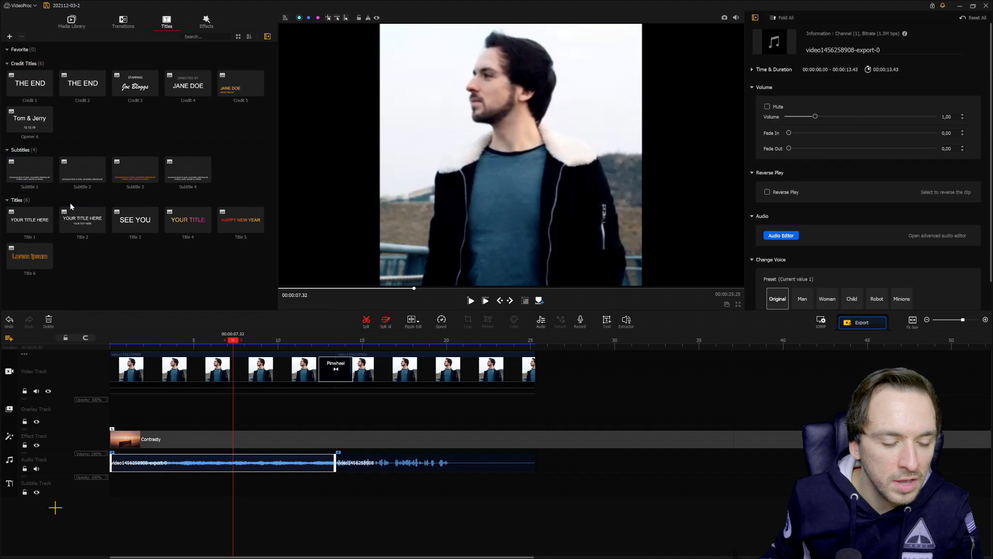
# Add Title 1 reading 'Welcome to this meeting', raised in the frame, shortened near the video's start.
pyautogui.click(30, 220)
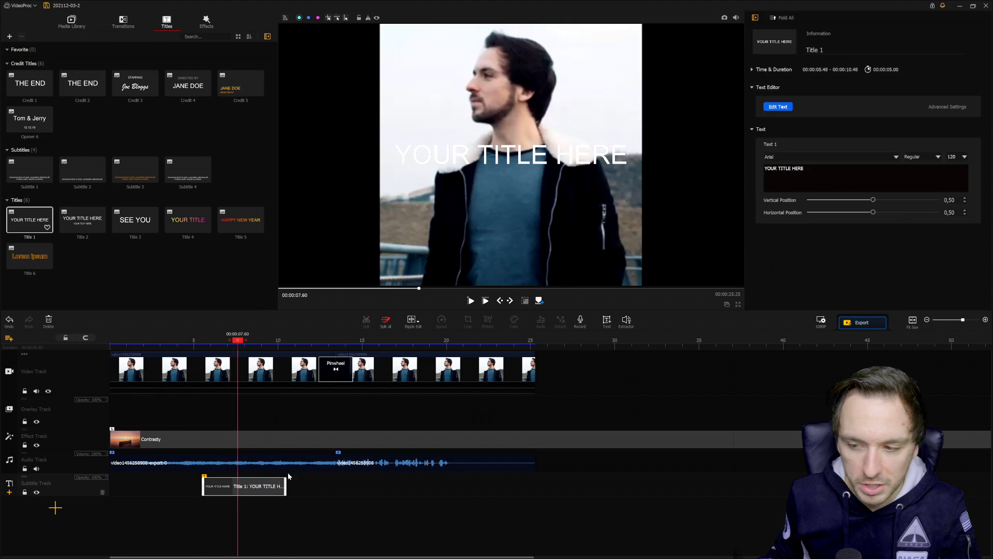
pyautogui.moveTo(872, 200); pyautogui.dragTo(849, 200)
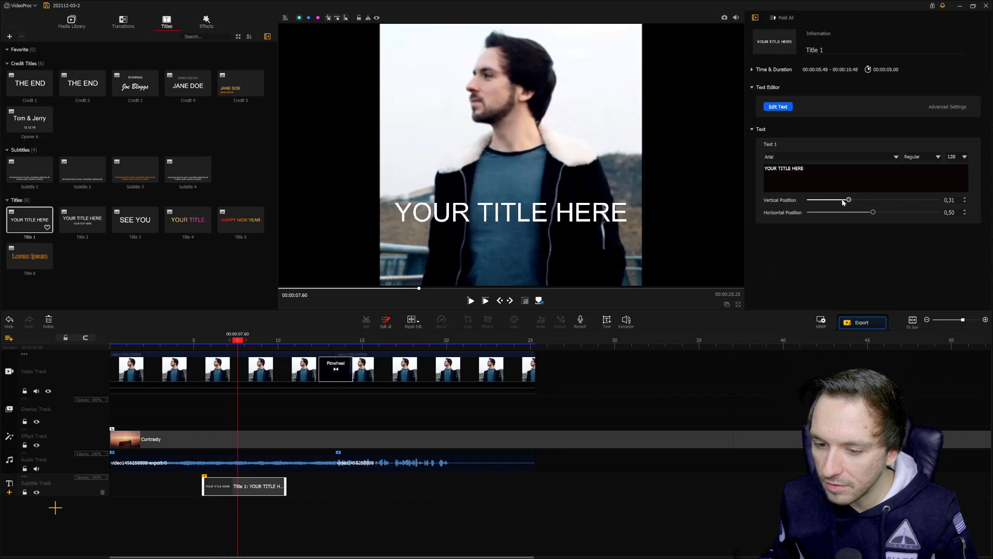
pyautogui.write('Welcome to this meeting')
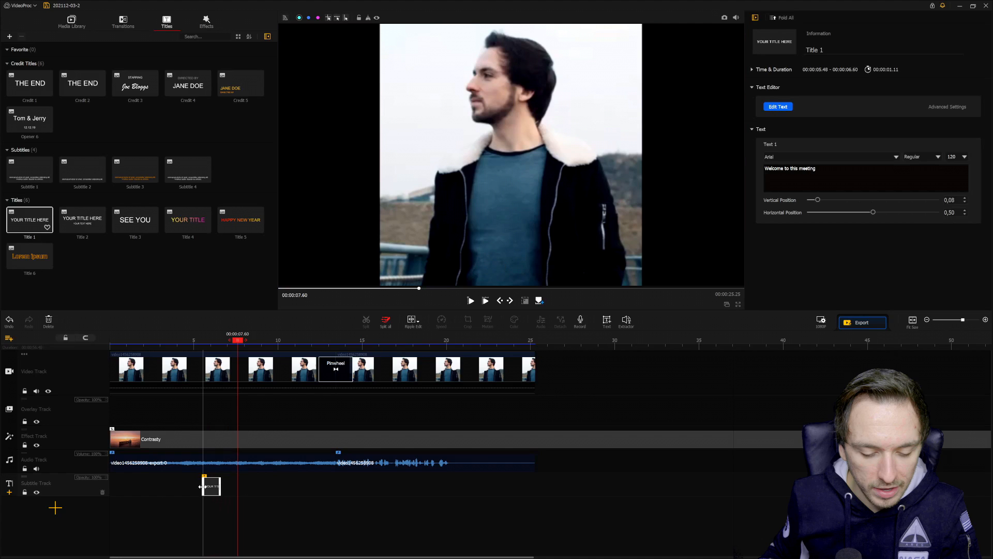
pyautogui.moveTo(211, 486); pyautogui.dragTo(136, 486)
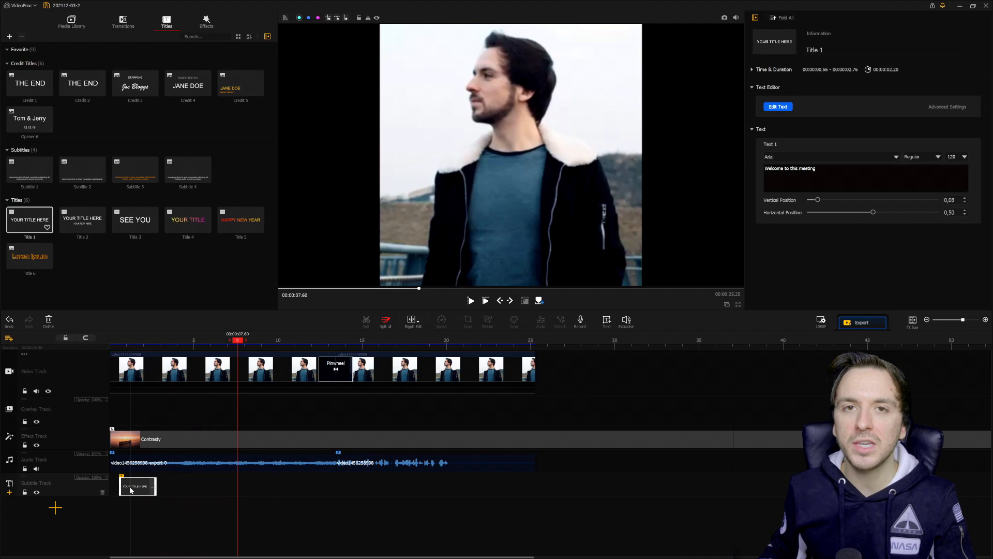